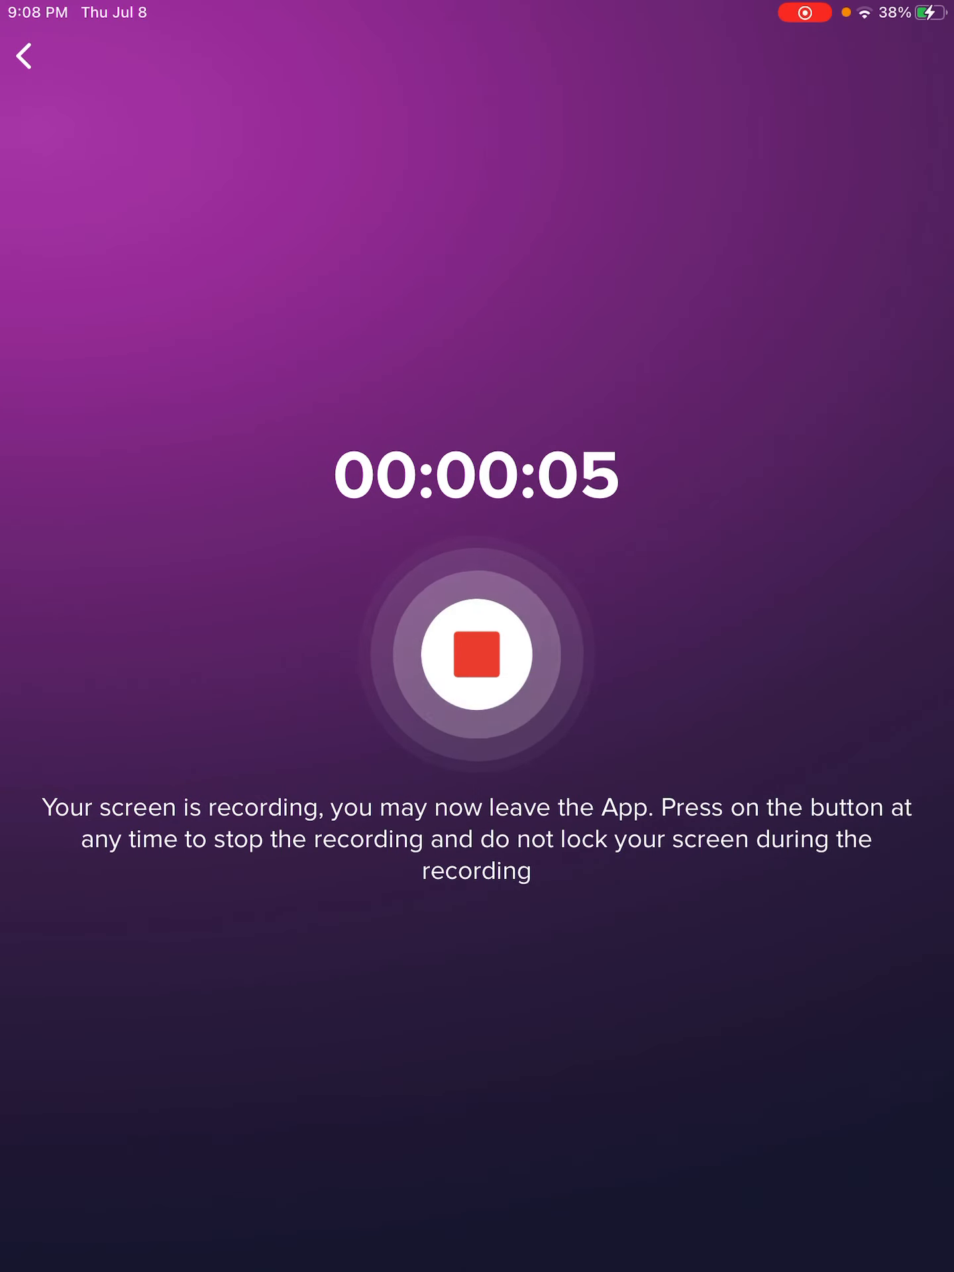
Switch from Go Record to the Voice Memos All Recordings list
{"action": "left_click", "coordinate": [477, 653]}
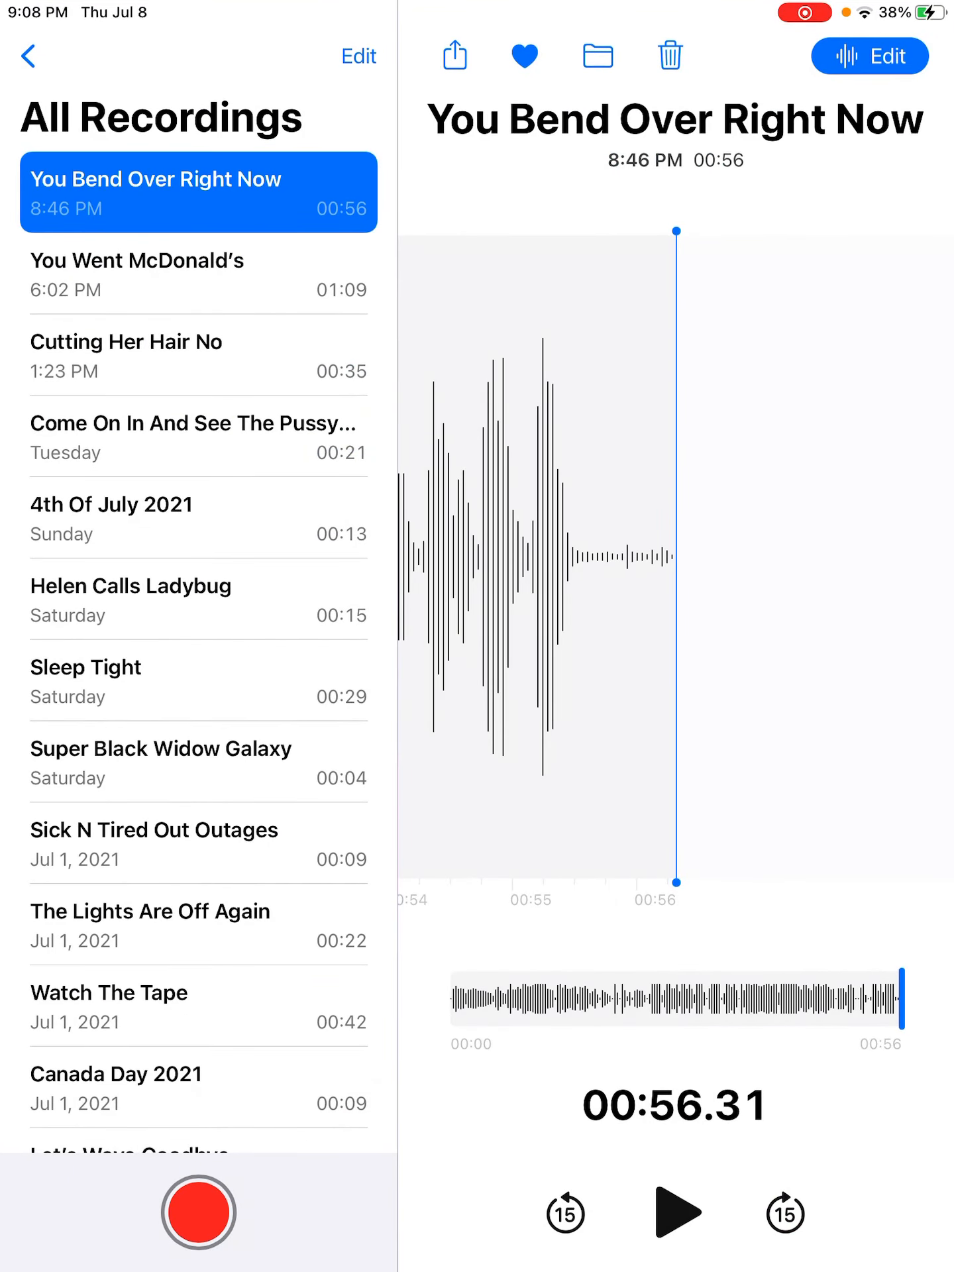
Play the 'You Bend Over Right Now' memo to the end, then return to the home screen
{"action": "left_click", "coordinate": [674, 1213]}
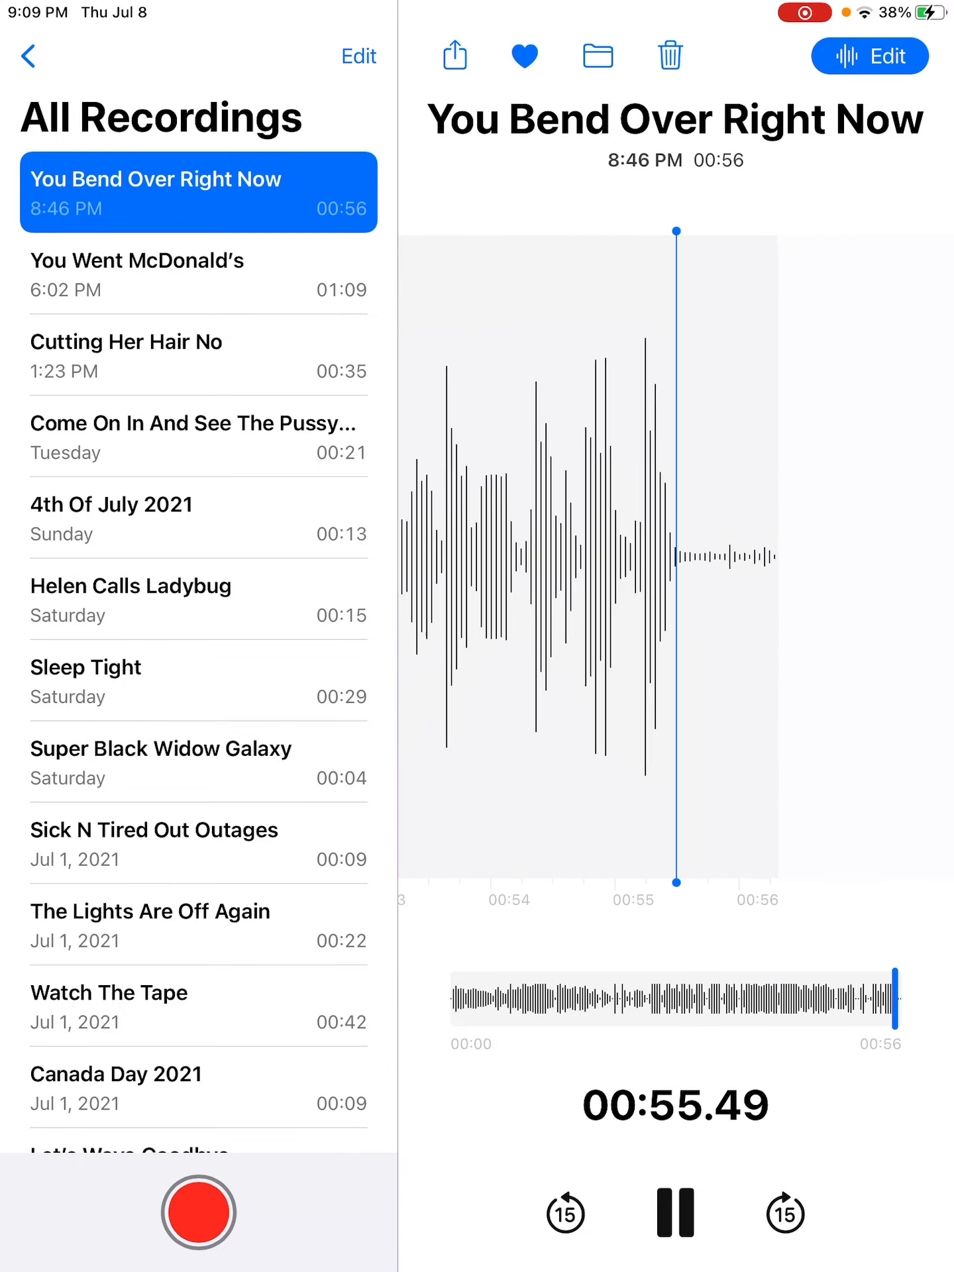
{"action": "key", "text": "home"}
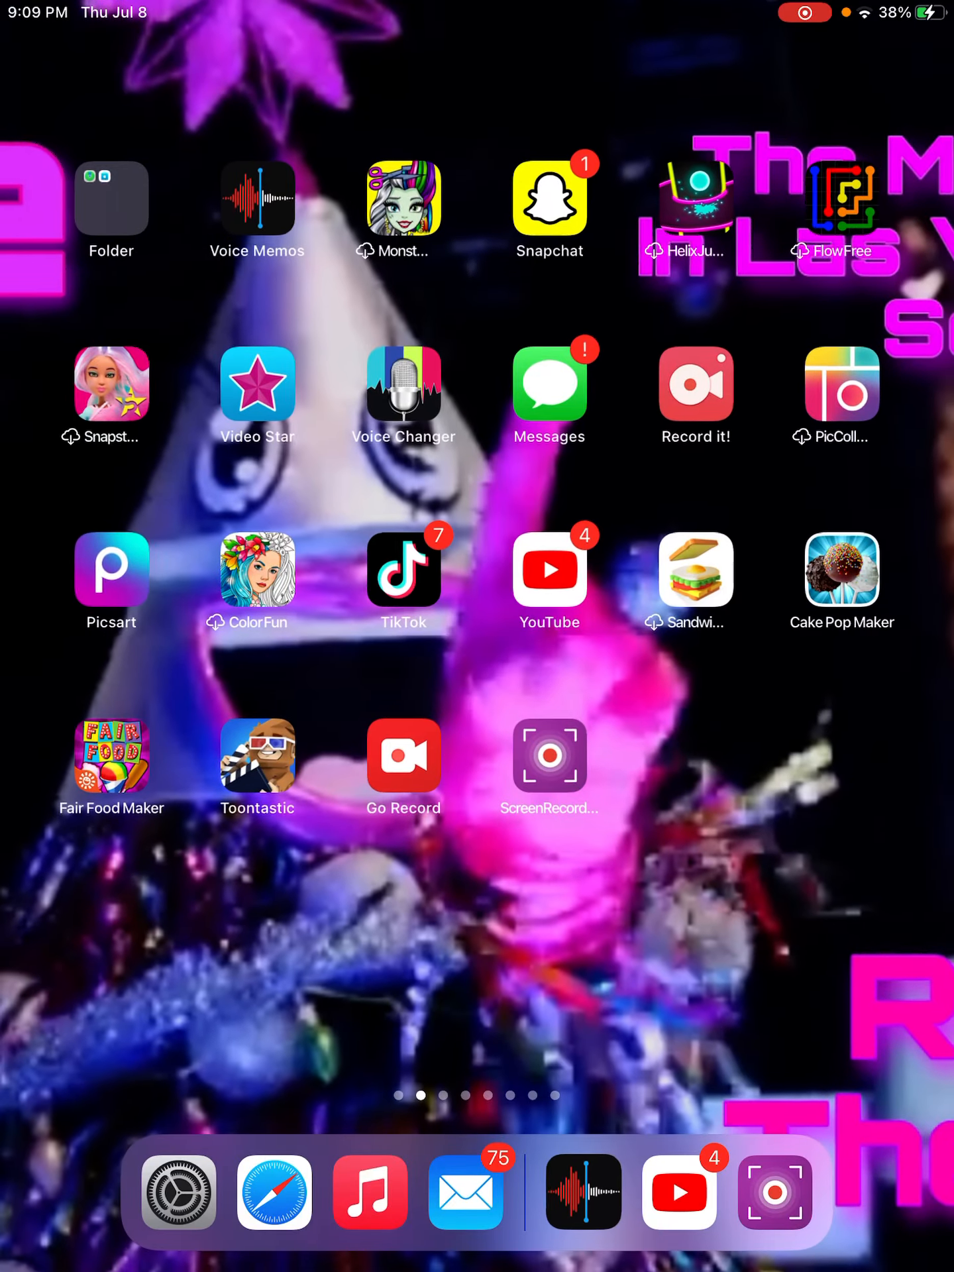